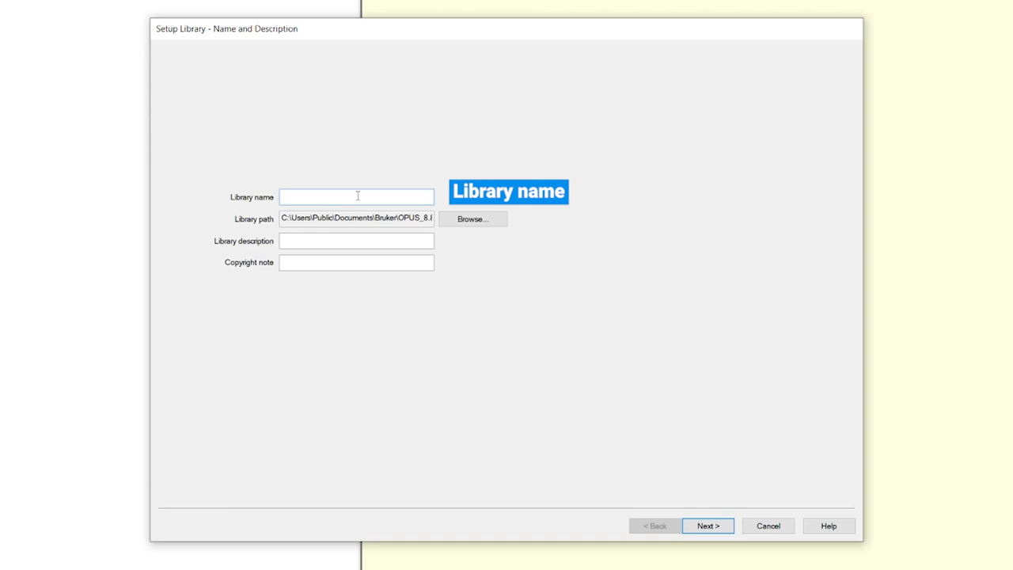
Step: Name the library 'tutorial' with description 'tutorial' and continue to the spectral range step
{"action": "type", "text": "tutorial"}
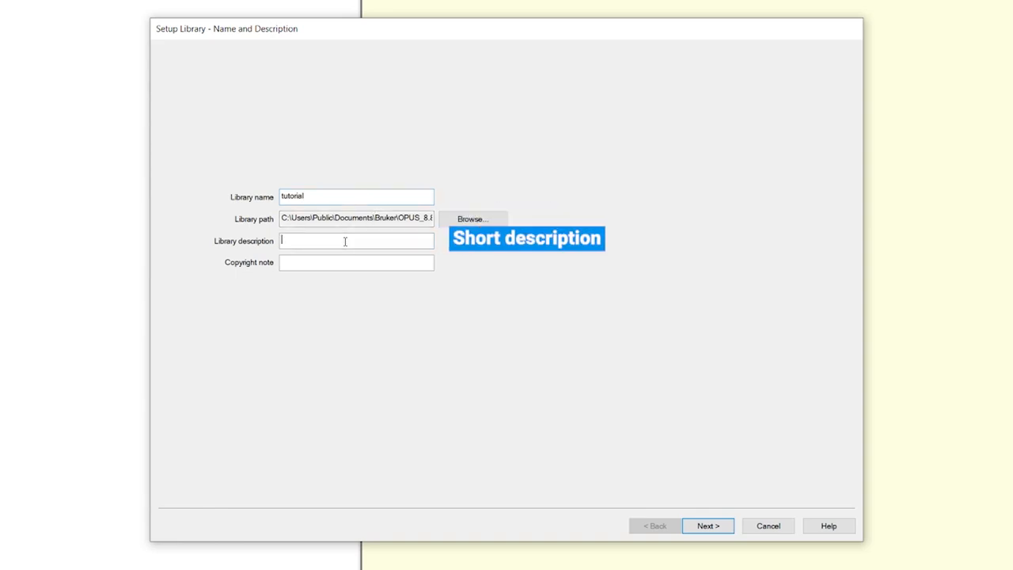
{"action": "type", "text": "t"}
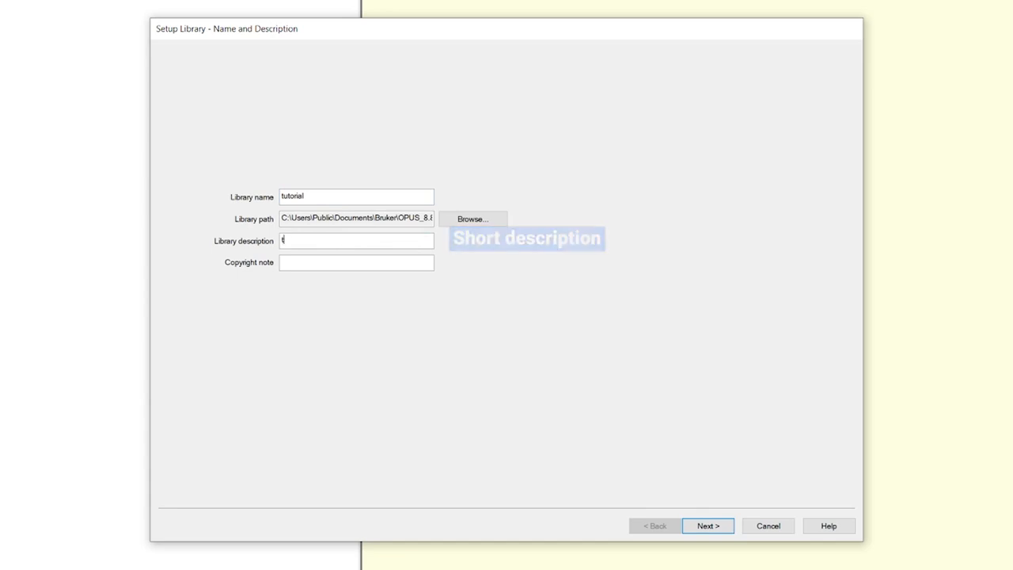
{"action": "type", "text": "utorial"}
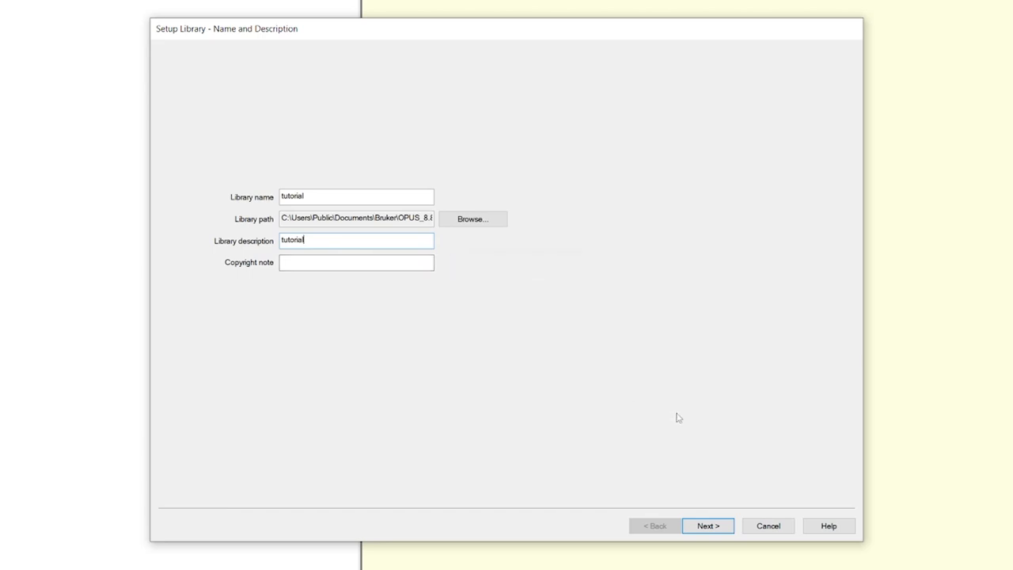
{"action": "left_click", "coordinate": [706, 526]}
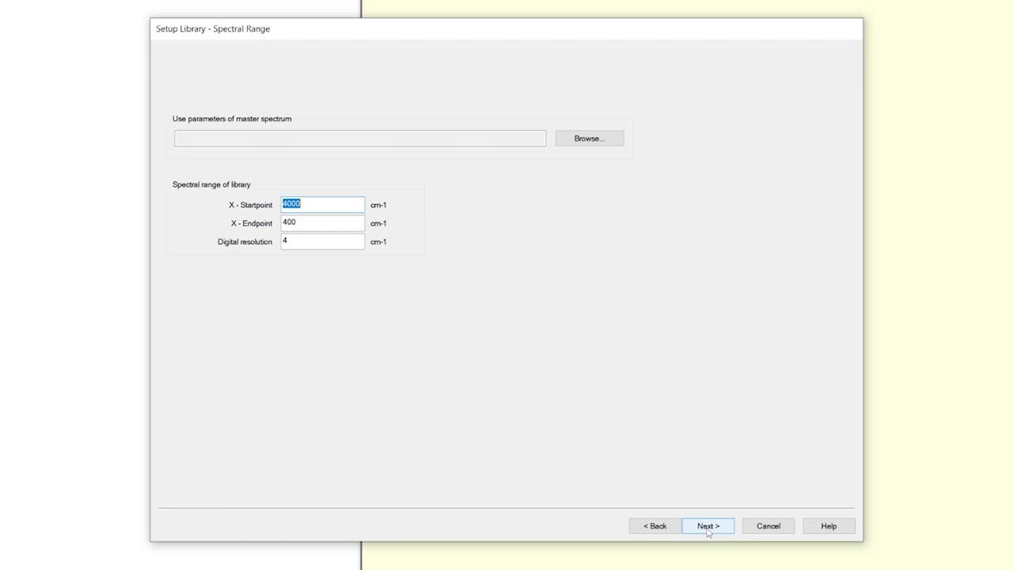
{"action": "mouse_move", "coordinate": [696, 494]}
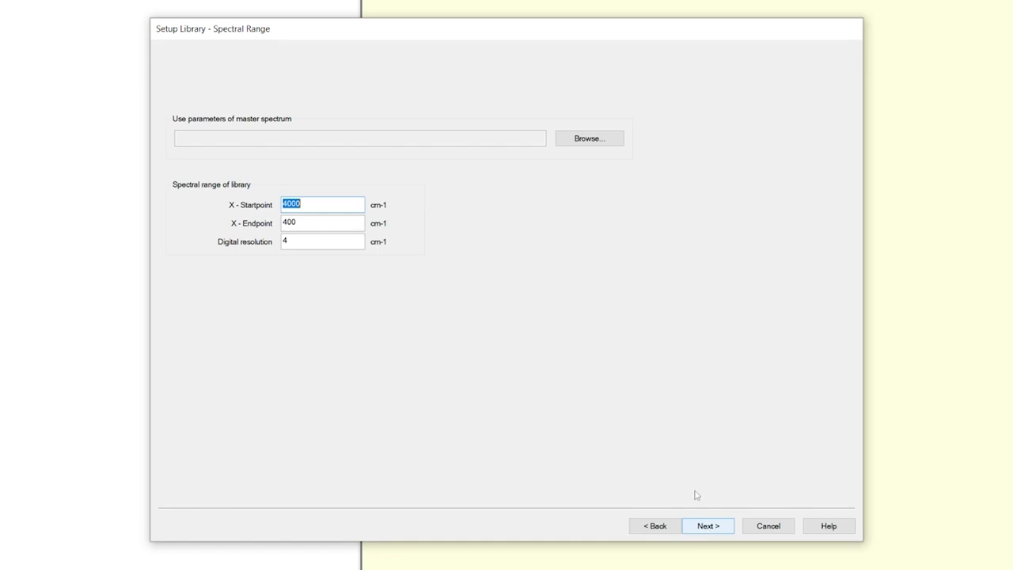
Step: Load ASA.0 as master spectrum (3996 to 600 cm-1, resolution 2) and continue to the information mask
{"action": "left_click", "coordinate": [588, 138]}
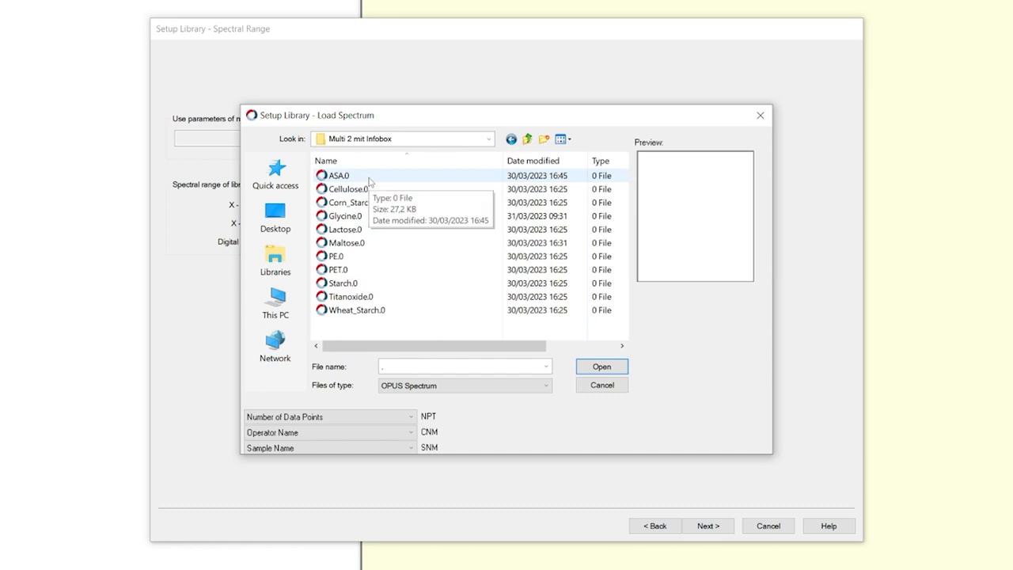
{"action": "left_click", "coordinate": [337, 174]}
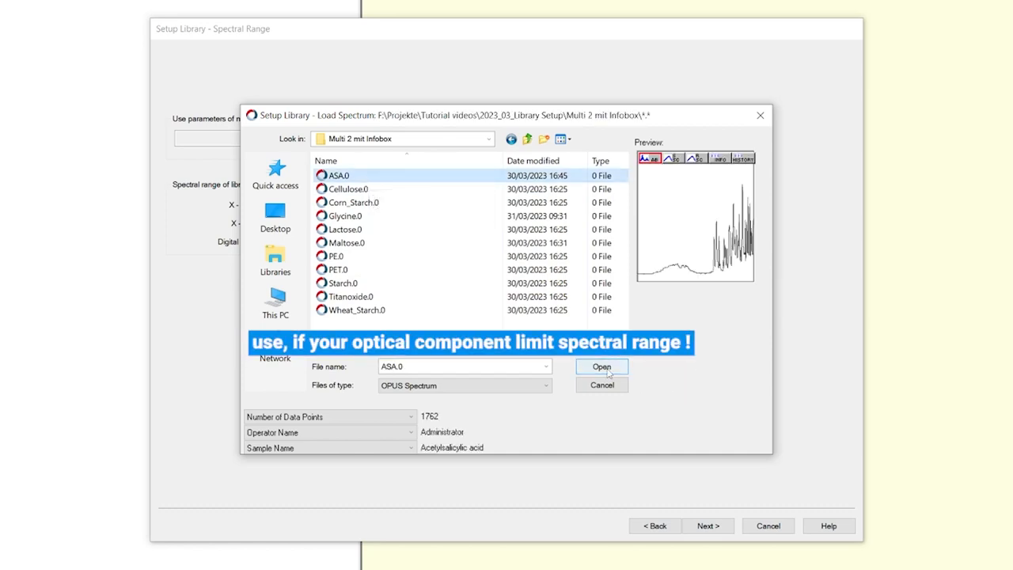
{"action": "left_click", "coordinate": [601, 368]}
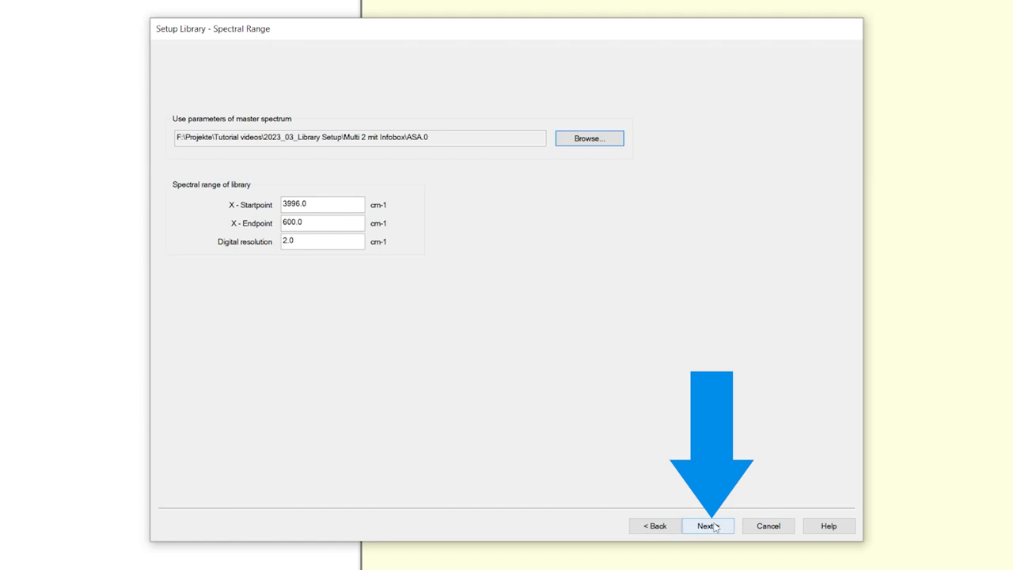
{"action": "left_click", "coordinate": [706, 526]}
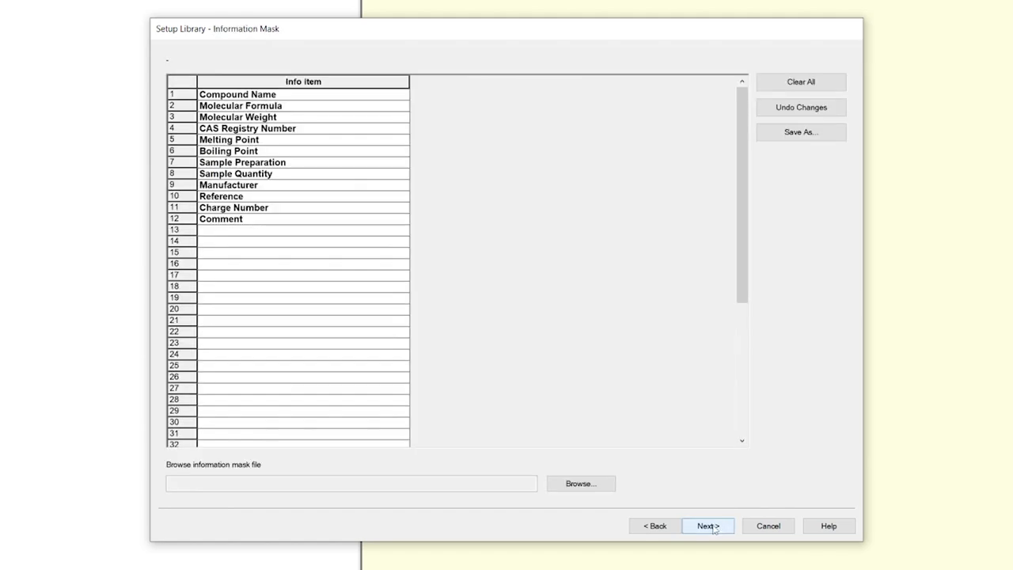
{"action": "mouse_move", "coordinate": [715, 507]}
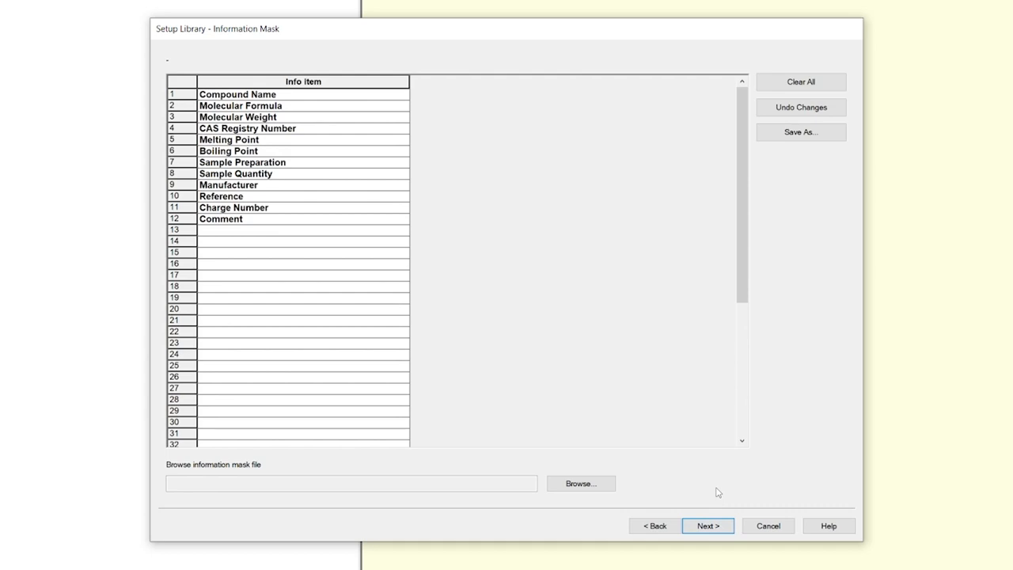
Step: Enter a custom info item 'Info 1' in row 13 of the information mask, removing the extra Info 2
{"action": "left_click", "coordinate": [304, 241]}
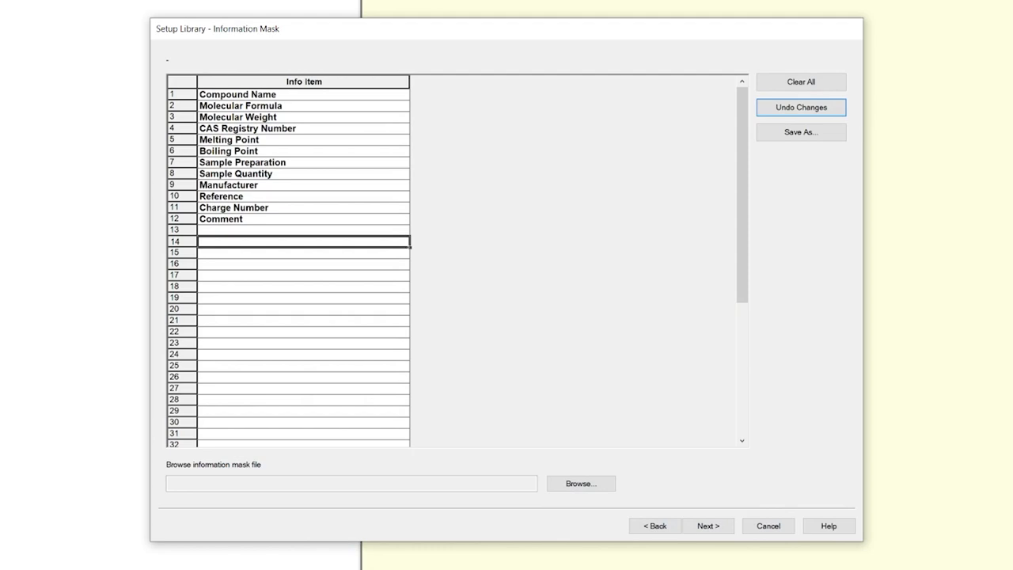
{"action": "left_click", "coordinate": [304, 229]}
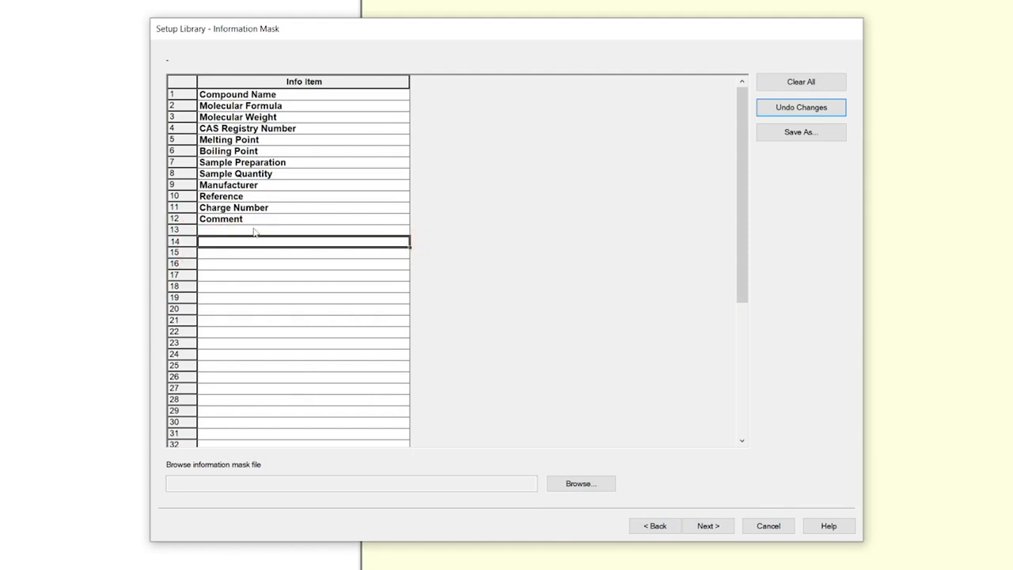
{"action": "type", "text": "Info 1"}
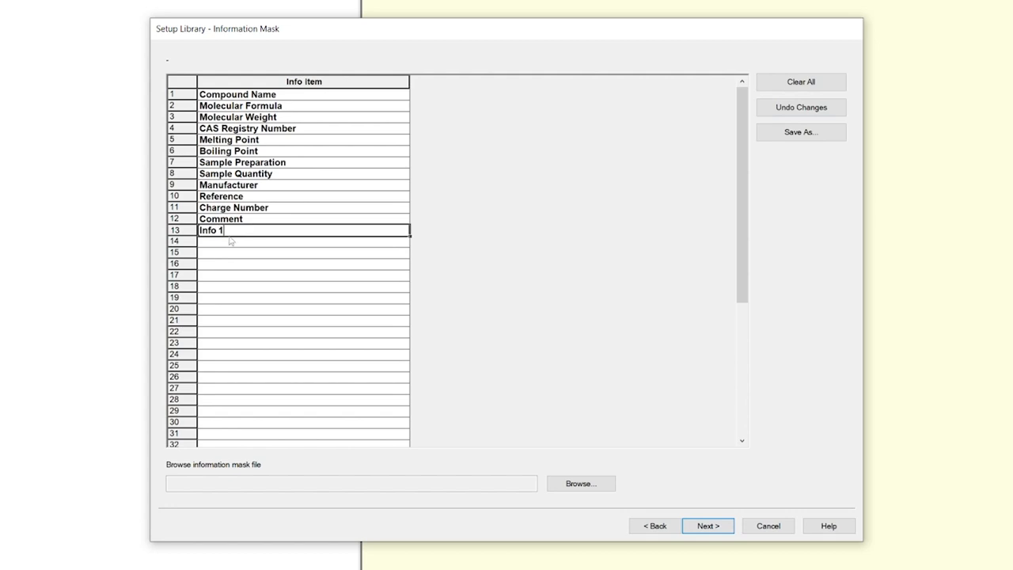
{"action": "type", "text": "Info 2"}
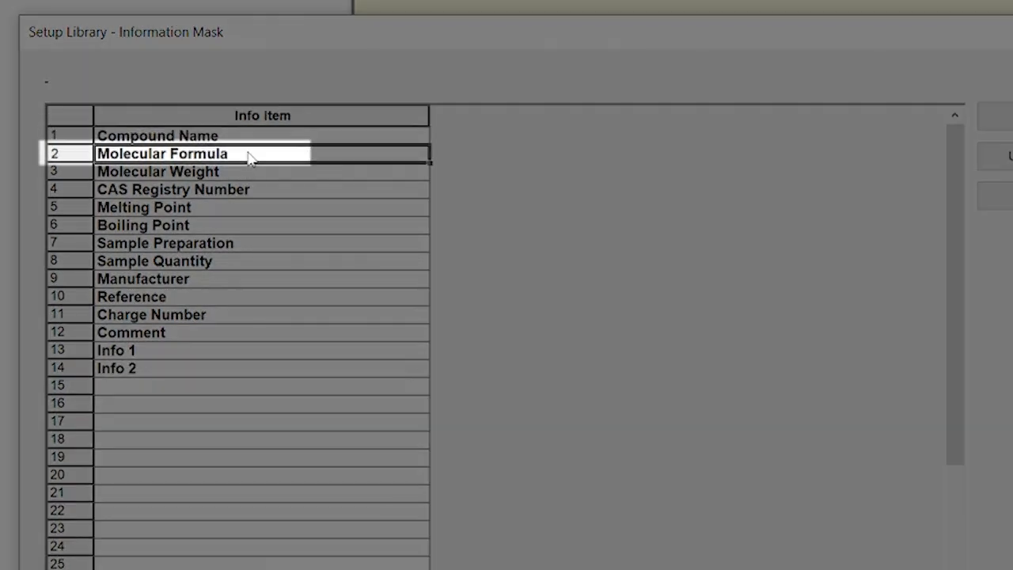
{"action": "left_click", "coordinate": [158, 171]}
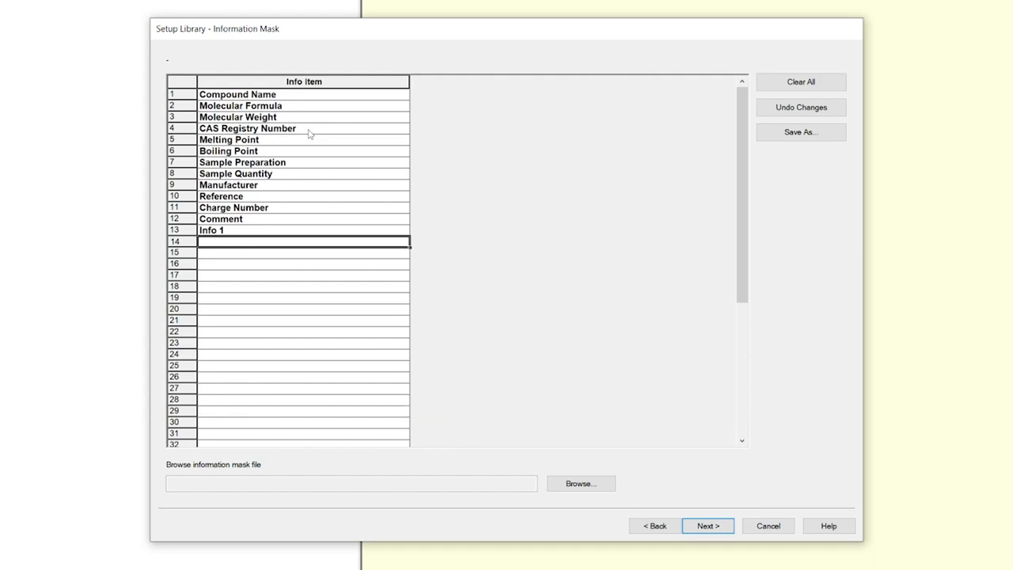
{"action": "mouse_move", "coordinate": [315, 133]}
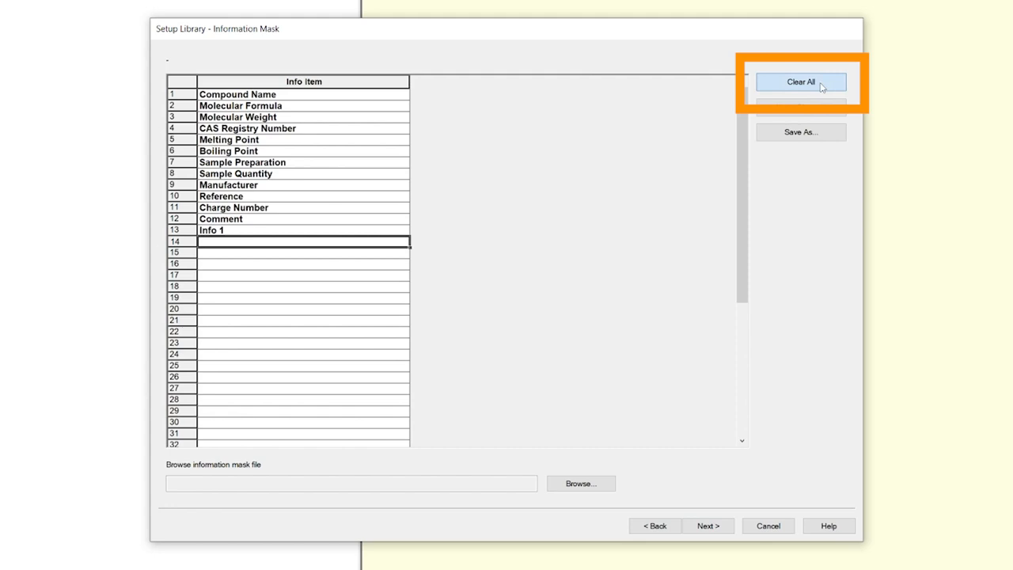
Step: Clear all information mask items, then undo to restore the standard items without Info 1
{"action": "left_click", "coordinate": [801, 83]}
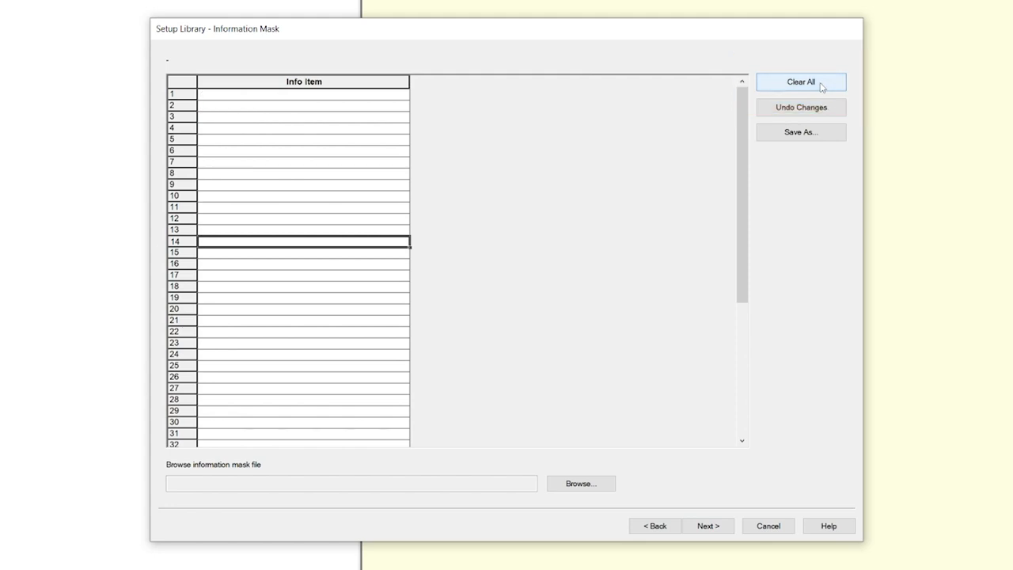
{"action": "left_click", "coordinate": [801, 82]}
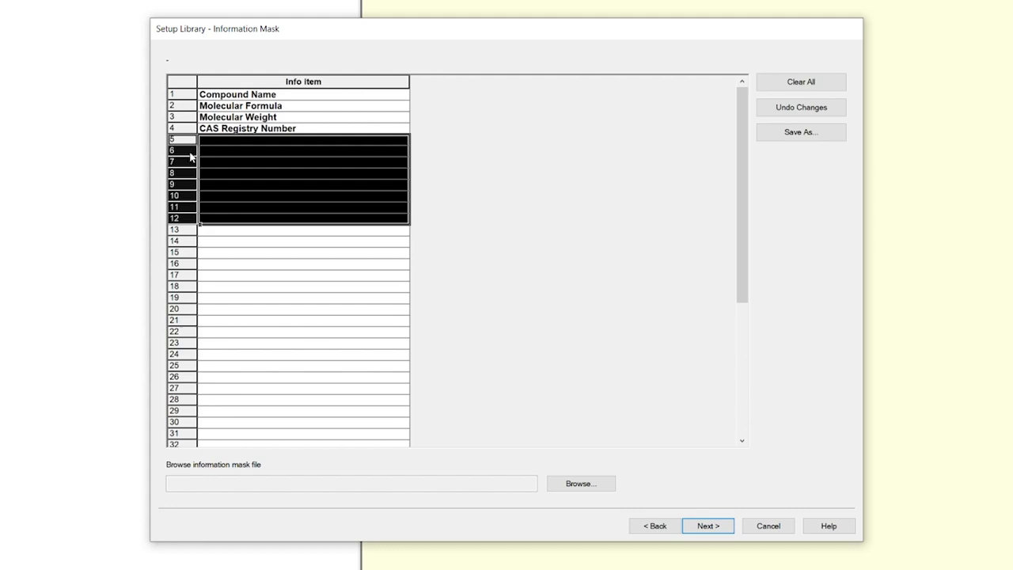
{"action": "mouse_move", "coordinate": [538, 198]}
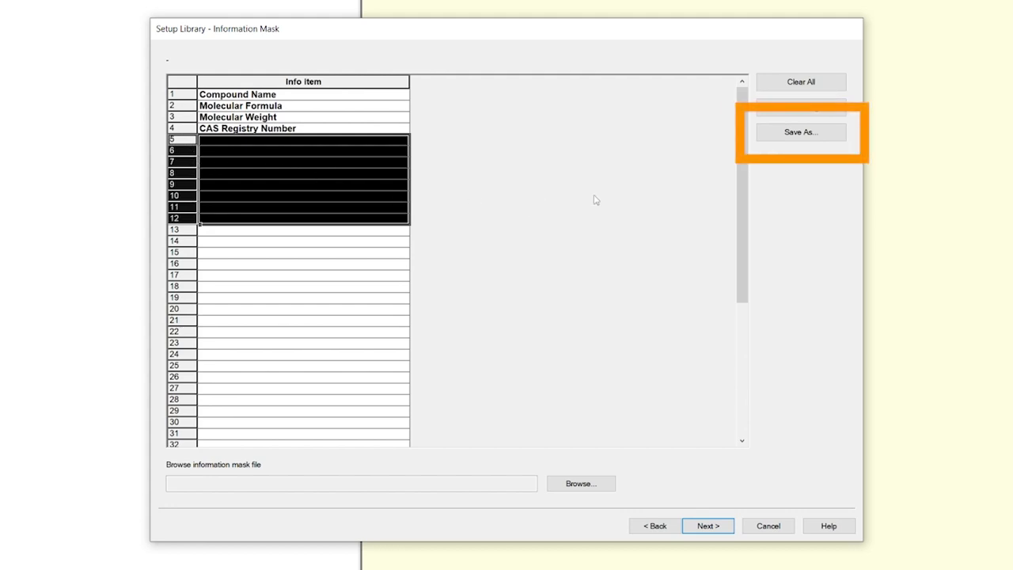
Step: Save the information mask as a file named 'Tutorial'
{"action": "left_click", "coordinate": [801, 133]}
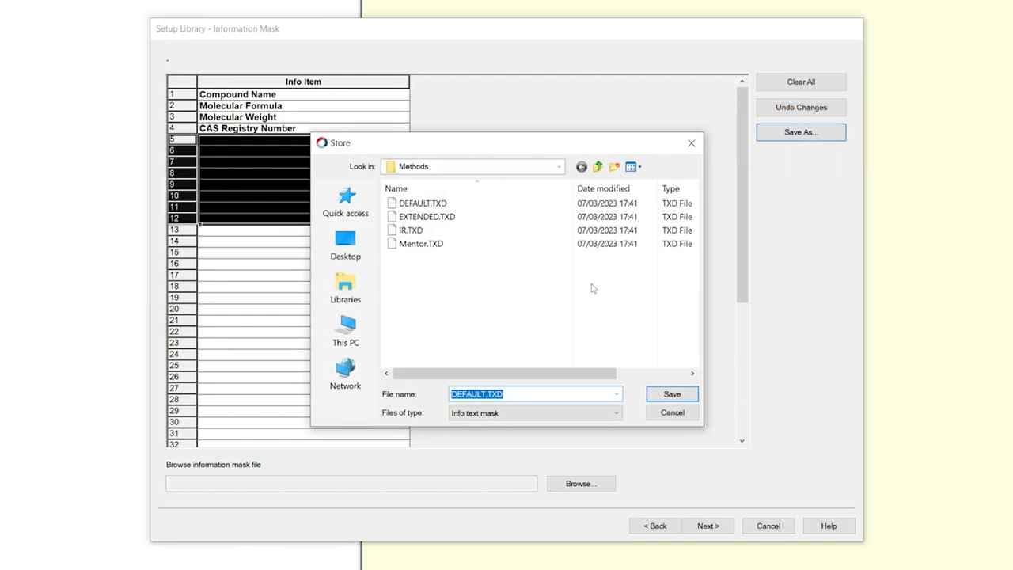
{"action": "type", "text": "Tuto"}
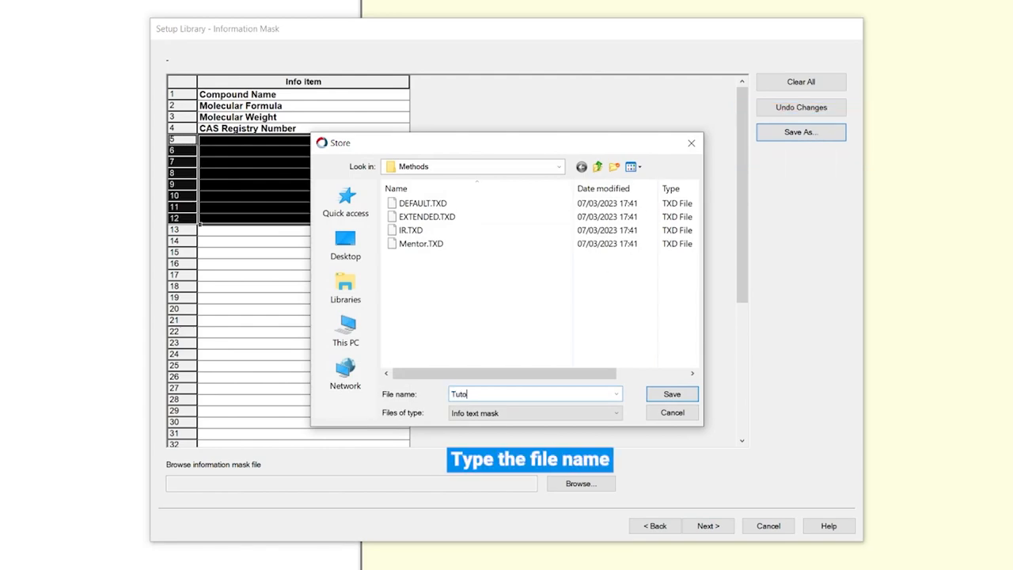
{"action": "type", "text": "rial"}
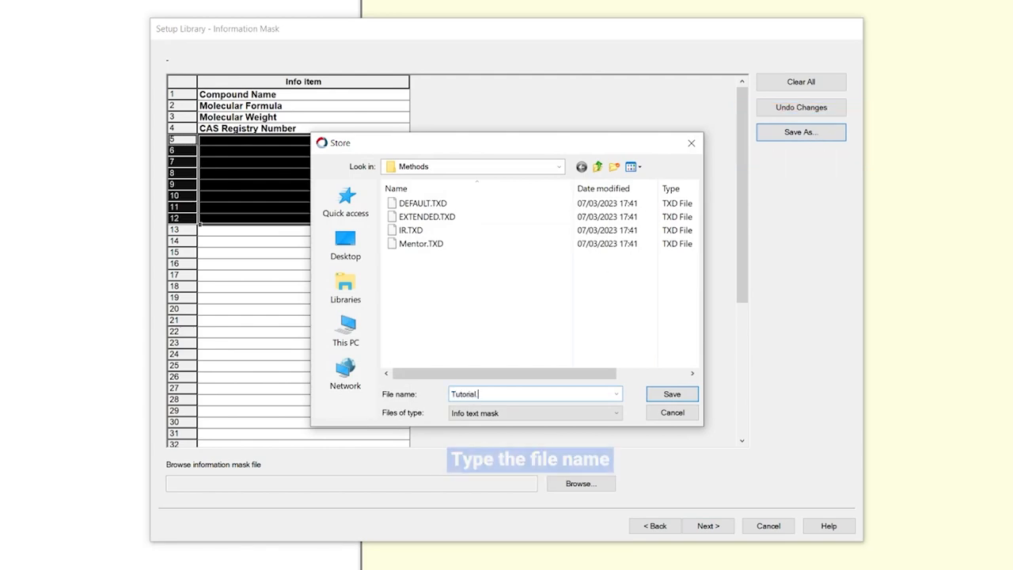
{"action": "left_click", "coordinate": [671, 393]}
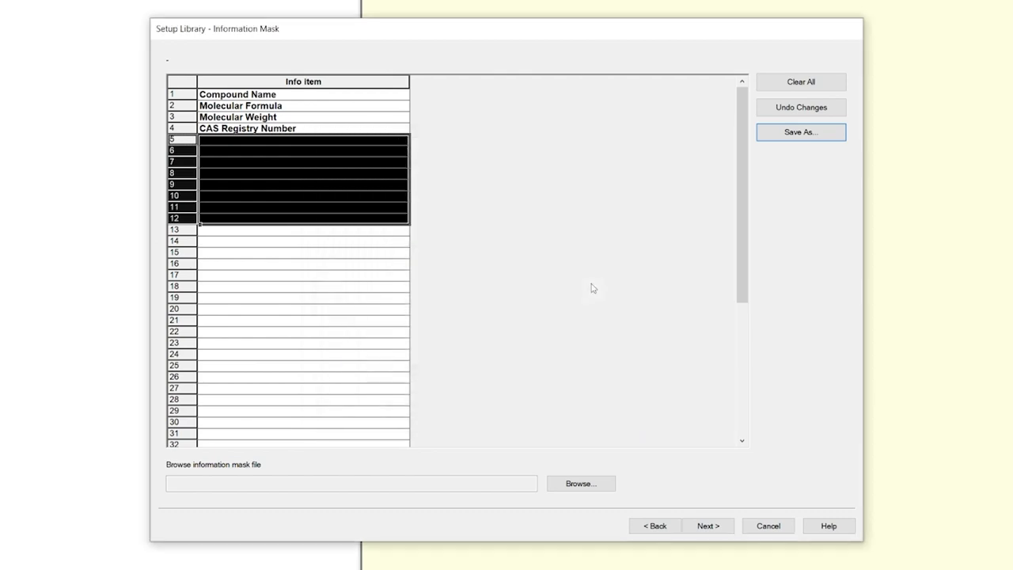
{"action": "mouse_move", "coordinate": [594, 313]}
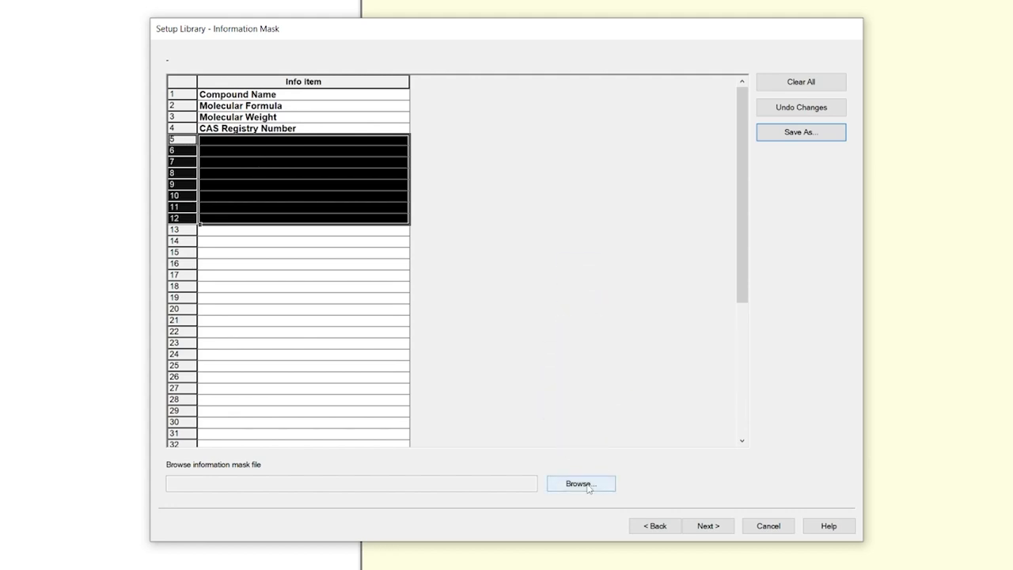
Step: Browse the saved info mask files without loading one, keep the four-field mask and continue to adding entries
{"action": "left_click", "coordinate": [579, 485]}
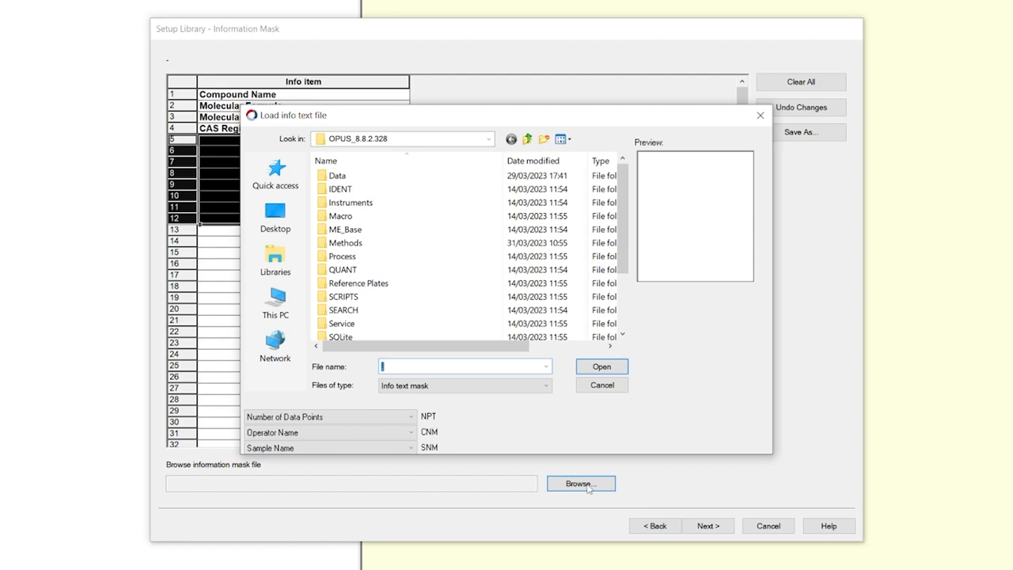
{"action": "left_click", "coordinate": [345, 242]}
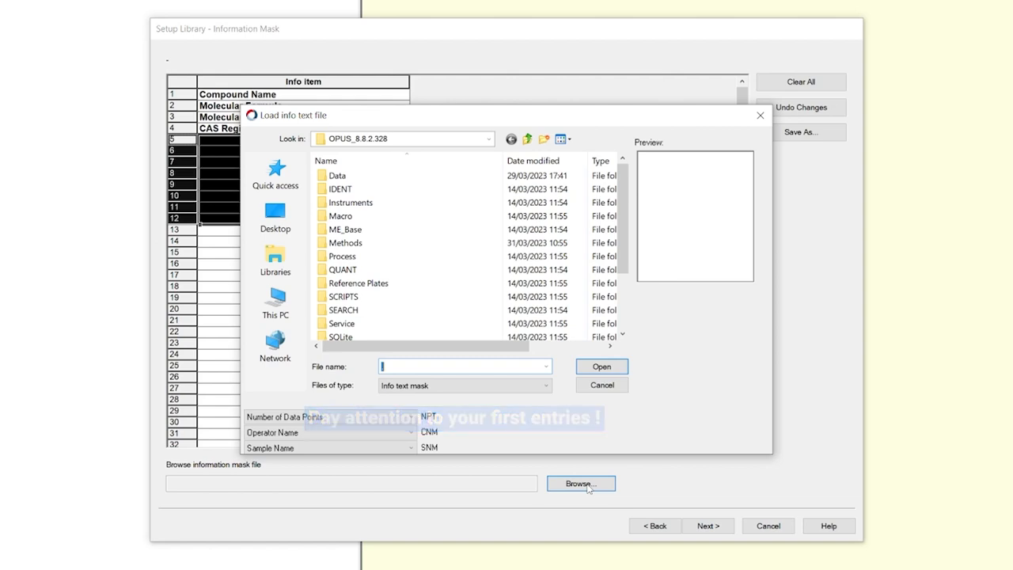
{"action": "left_click", "coordinate": [602, 385]}
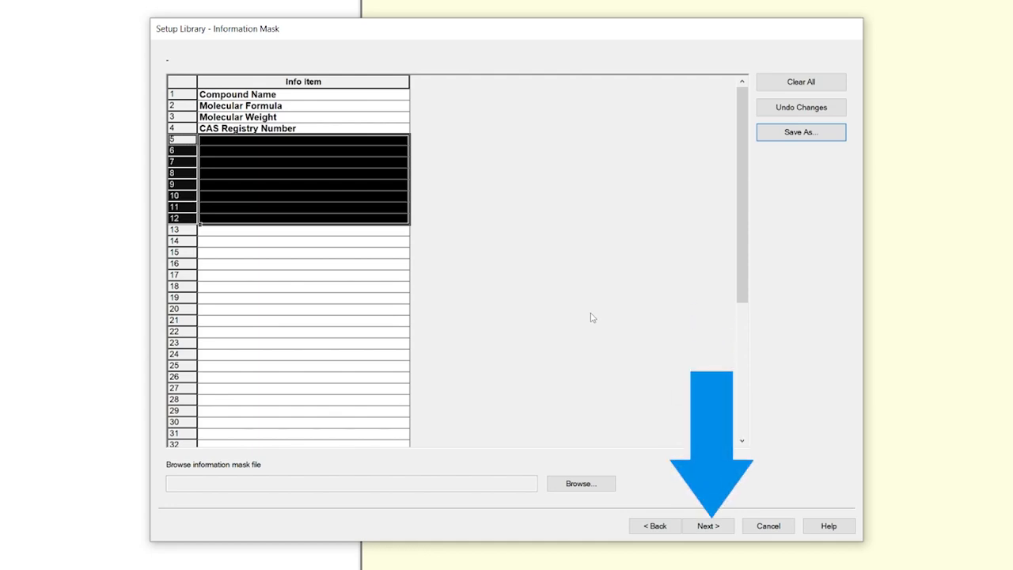
{"action": "left_click", "coordinate": [706, 526]}
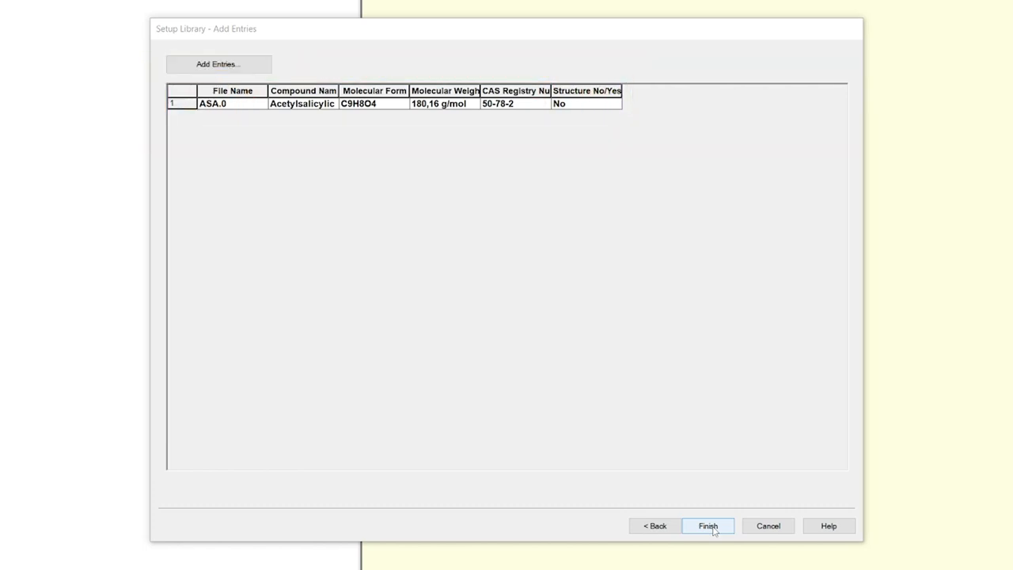
Step: Add the ten spectra Cellulose.0 through Wheat_Starch.0, giving the library 11 entries
{"action": "left_click", "coordinate": [218, 63]}
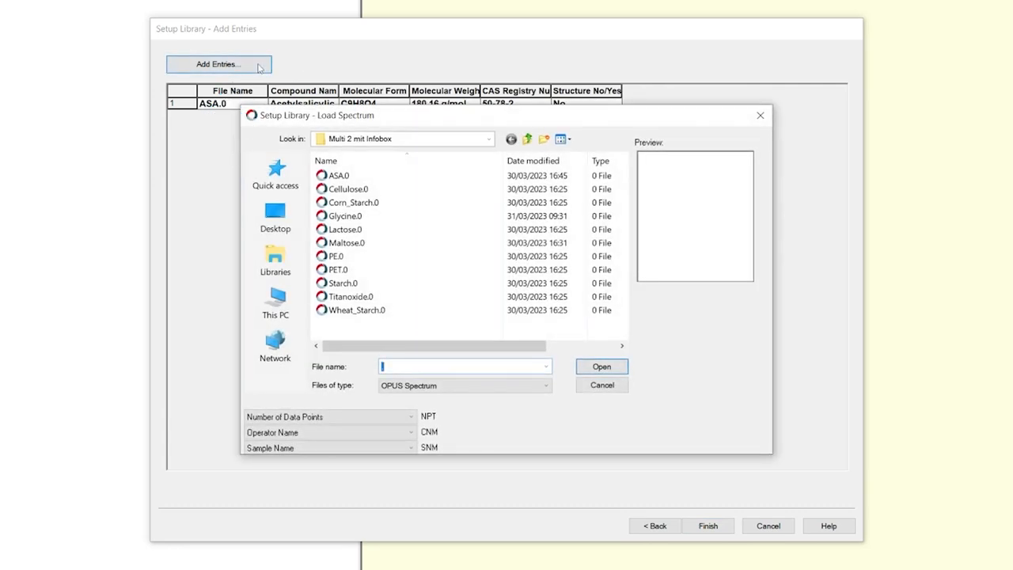
{"action": "left_click", "coordinate": [345, 188]}
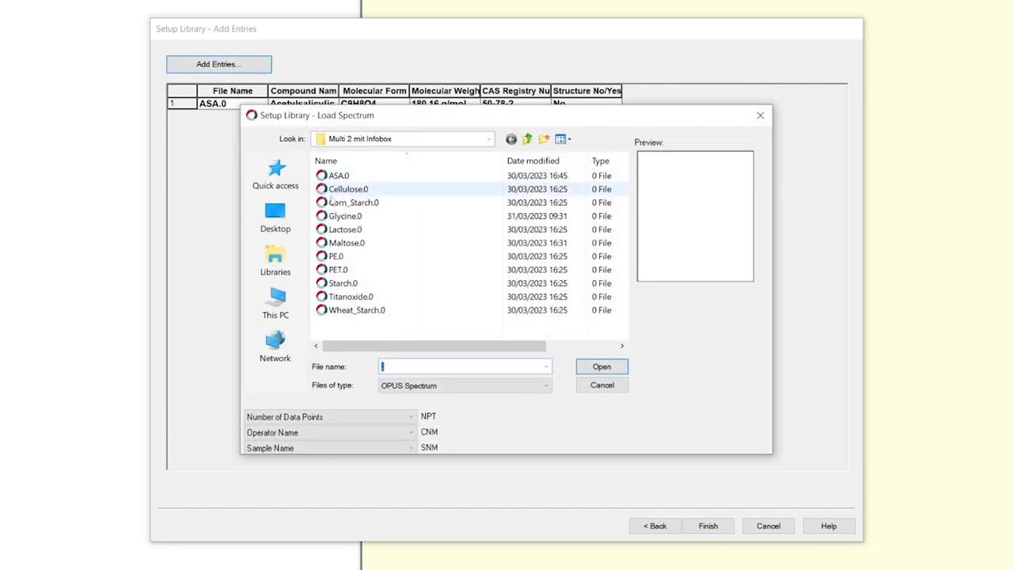
{"action": "left_click", "coordinate": [355, 308]}
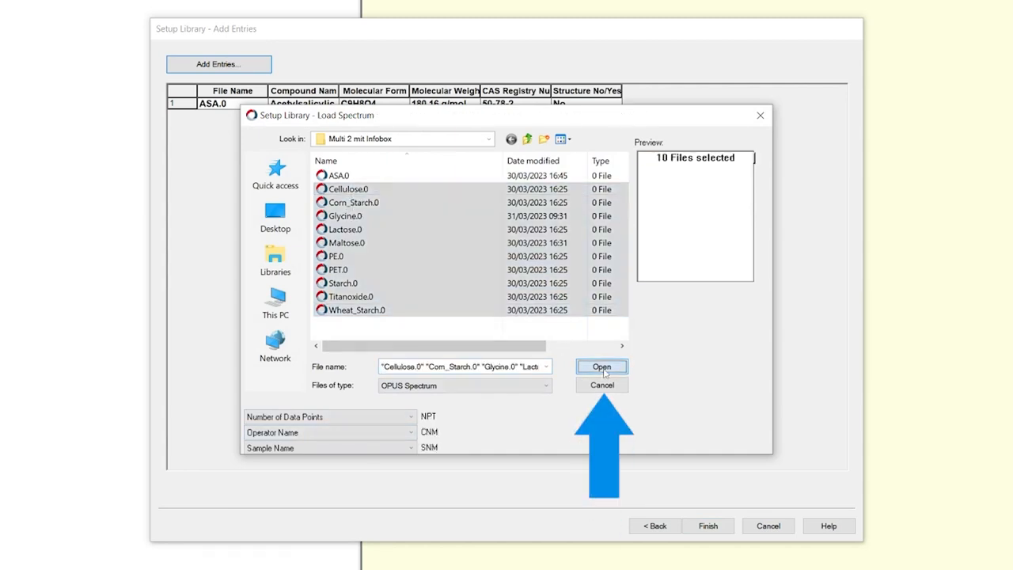
{"action": "left_click", "coordinate": [602, 366]}
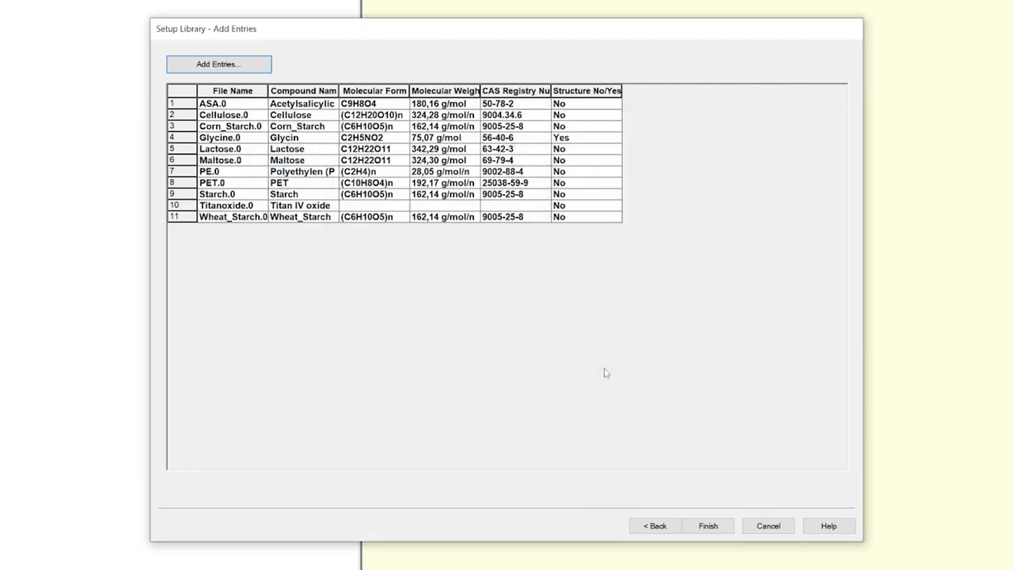
{"action": "mouse_move", "coordinate": [598, 354]}
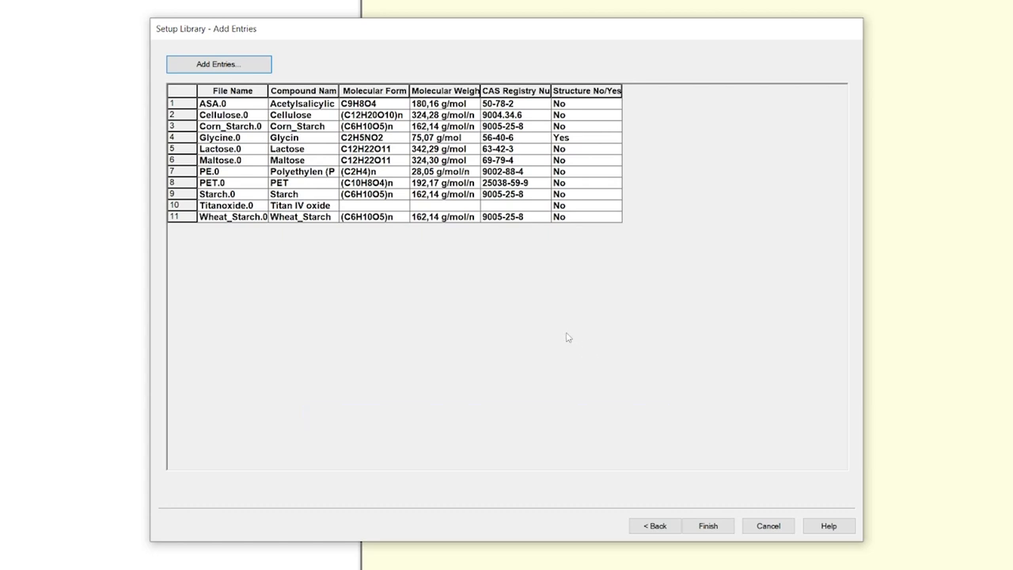
{"action": "mouse_move", "coordinate": [431, 293]}
{"action": "type", "text": "79,866 g/"}
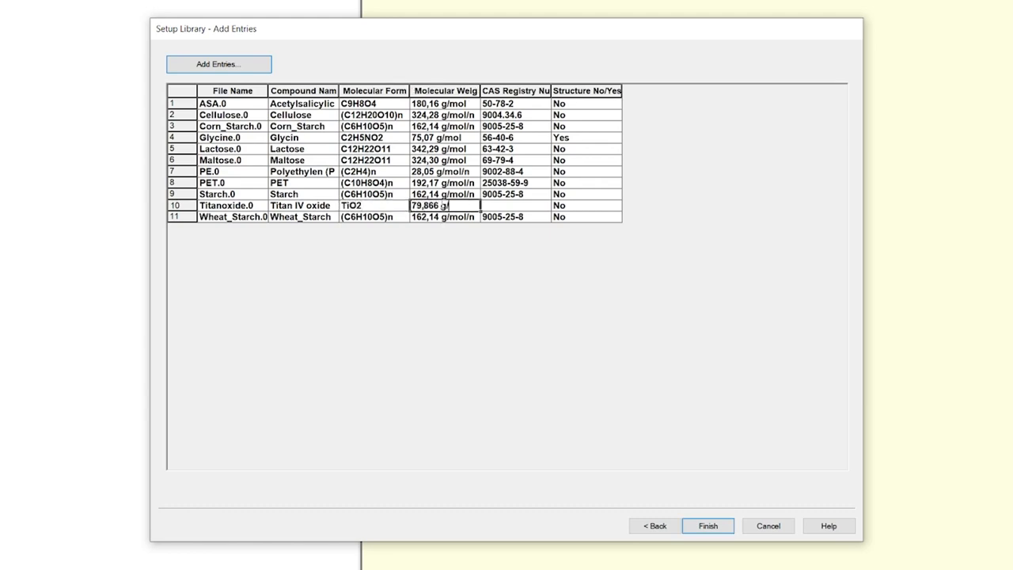
Step: Fill Titanoxide.0 with formula TiO2, weight 79,866 g/mol and CAS 13463-80-2
{"action": "type", "text": "1346"}
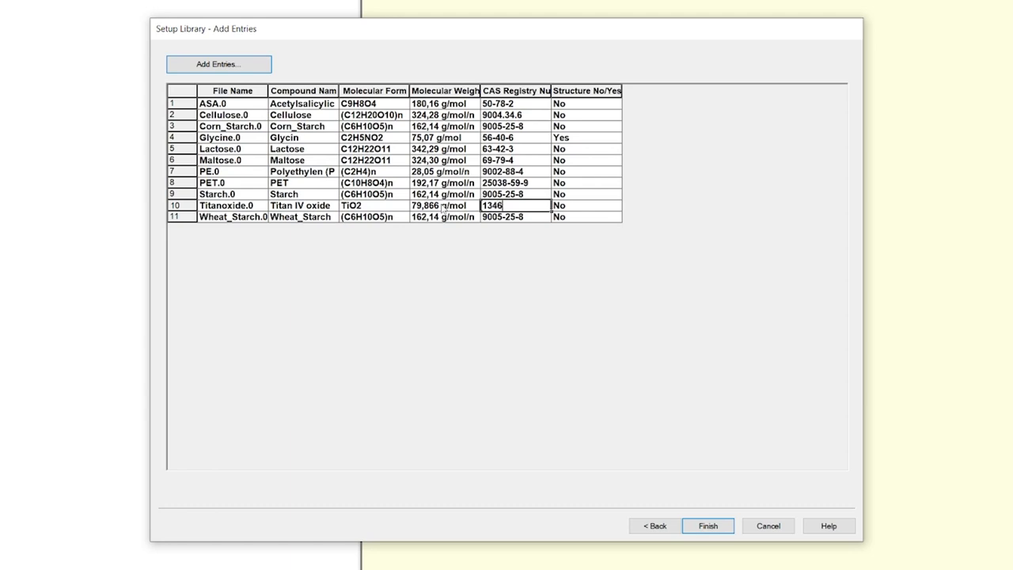
{"action": "type", "text": "463-80-2"}
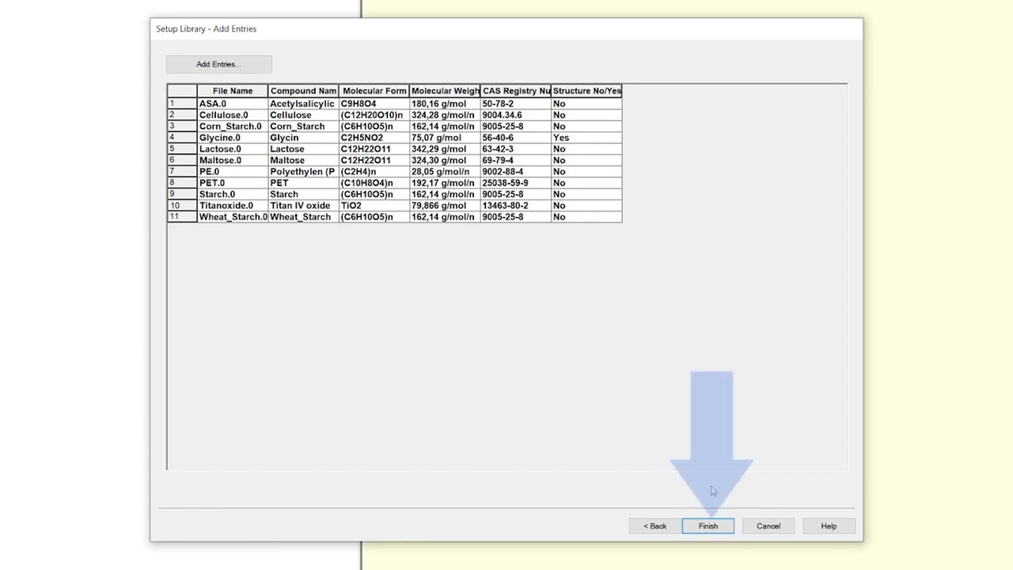
Step: Finish the library, view its 11 entries and Glycin's structure and spectrum in Library Display, then exit
{"action": "left_click", "coordinate": [706, 526]}
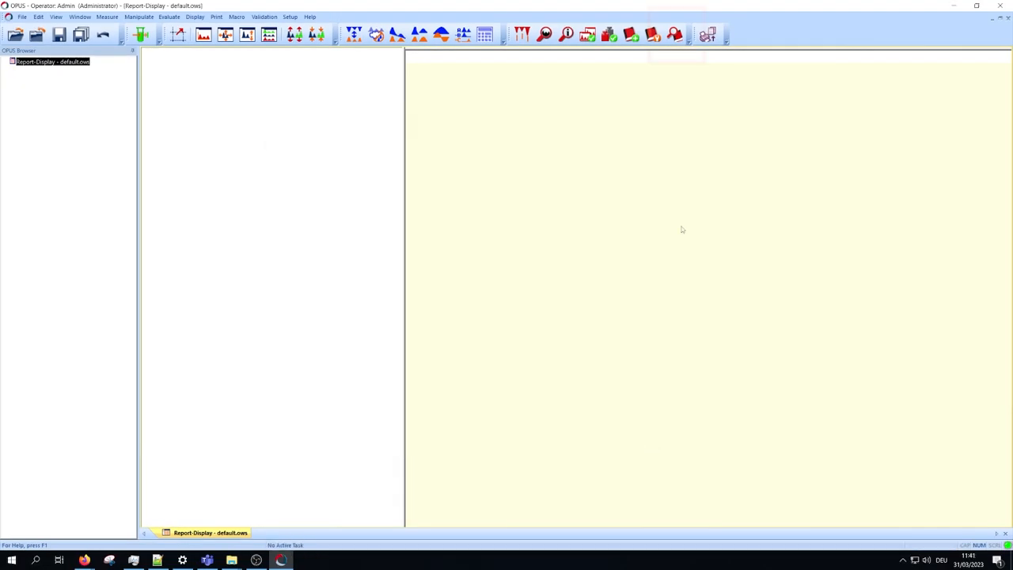
{"action": "mouse_move", "coordinate": [676, 35]}
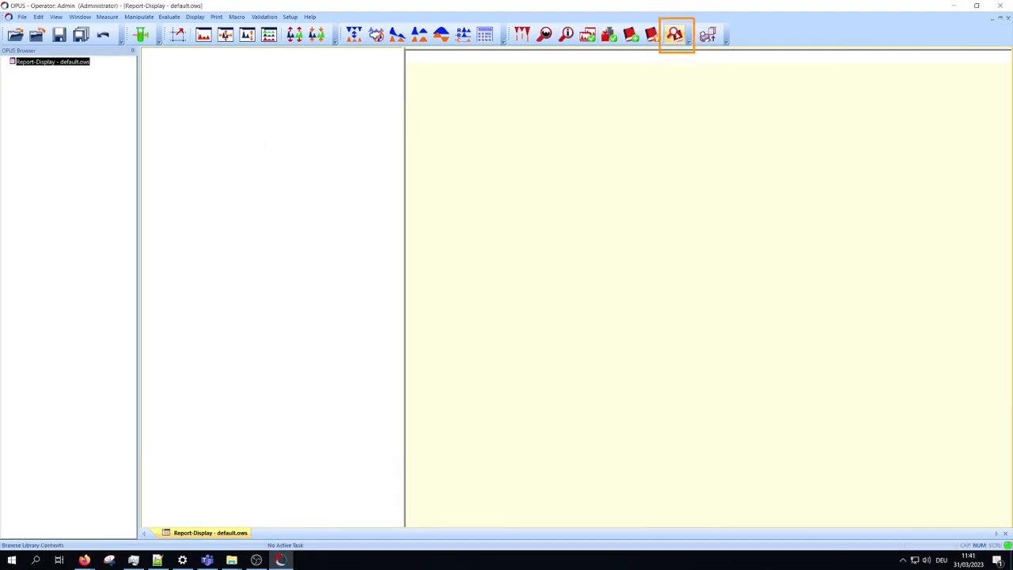
{"action": "left_click", "coordinate": [674, 35]}
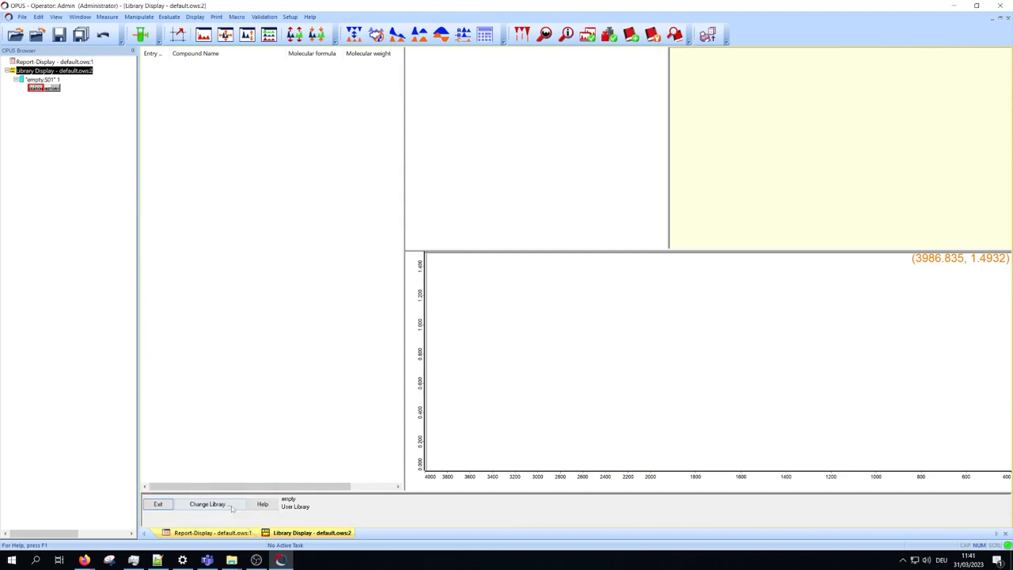
{"action": "left_click", "coordinate": [206, 504]}
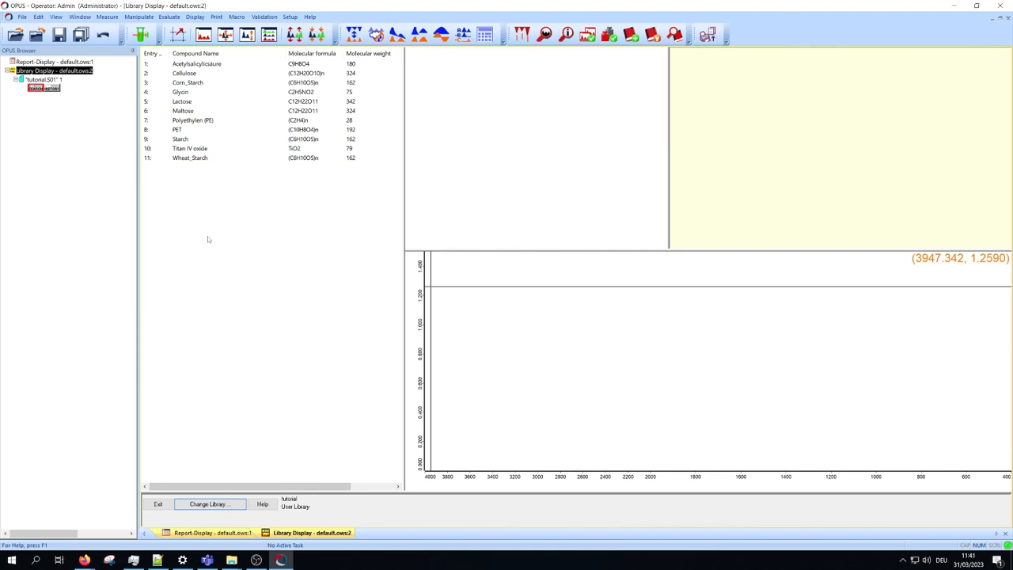
{"action": "left_click", "coordinate": [180, 92]}
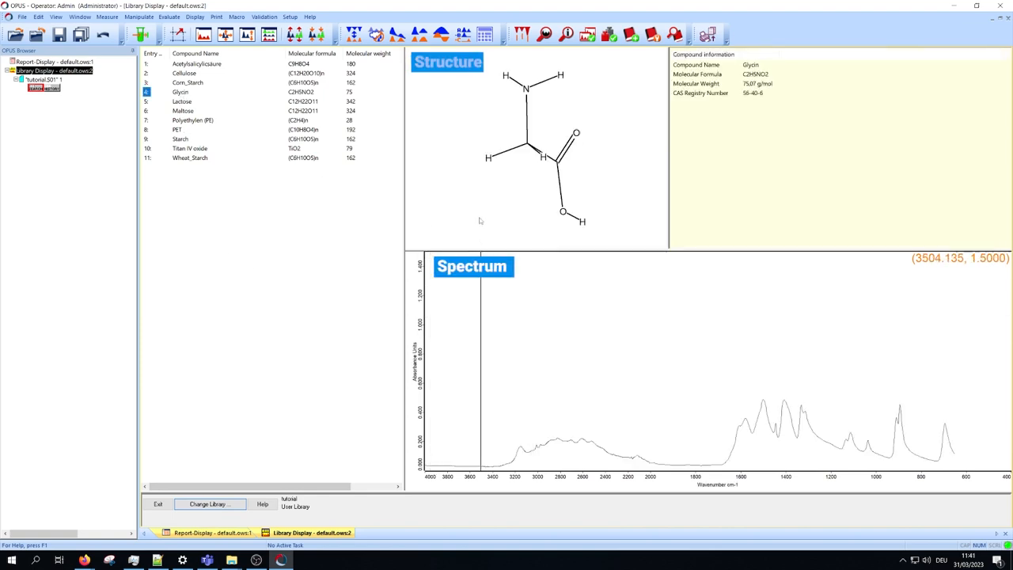
{"action": "mouse_move", "coordinate": [376, 283]}
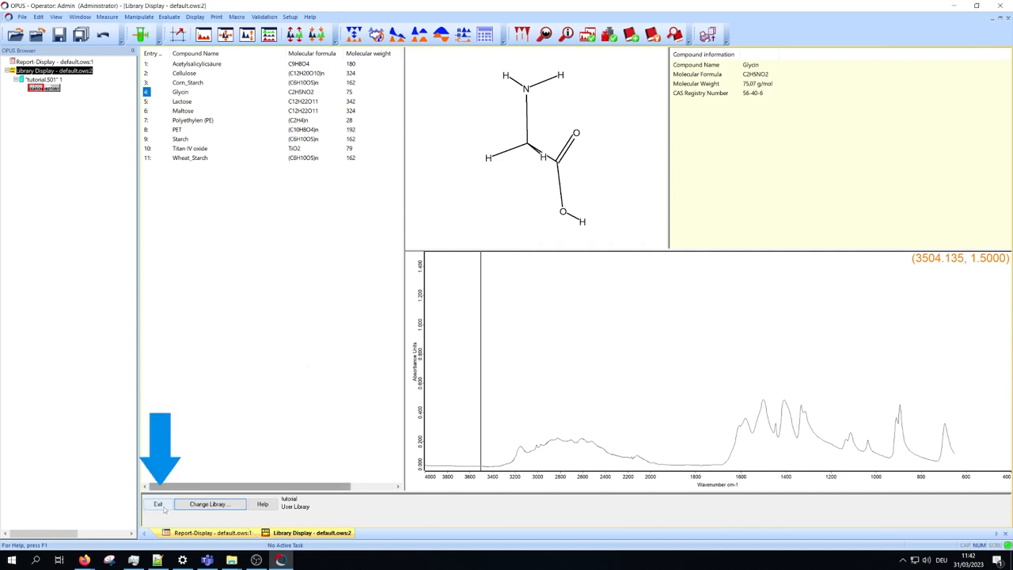
{"action": "left_click", "coordinate": [159, 504]}
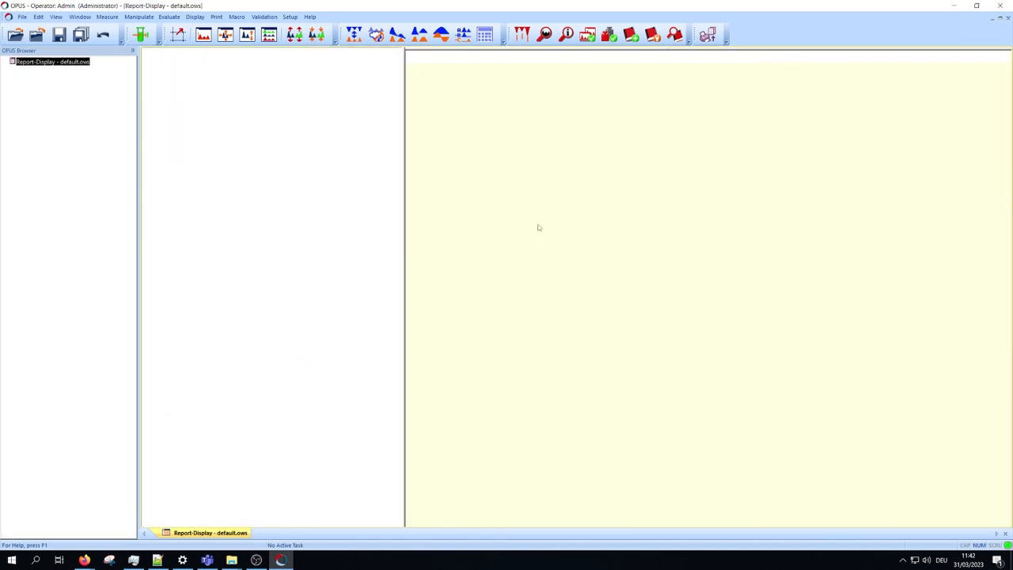
{"action": "mouse_move", "coordinate": [650, 76]}
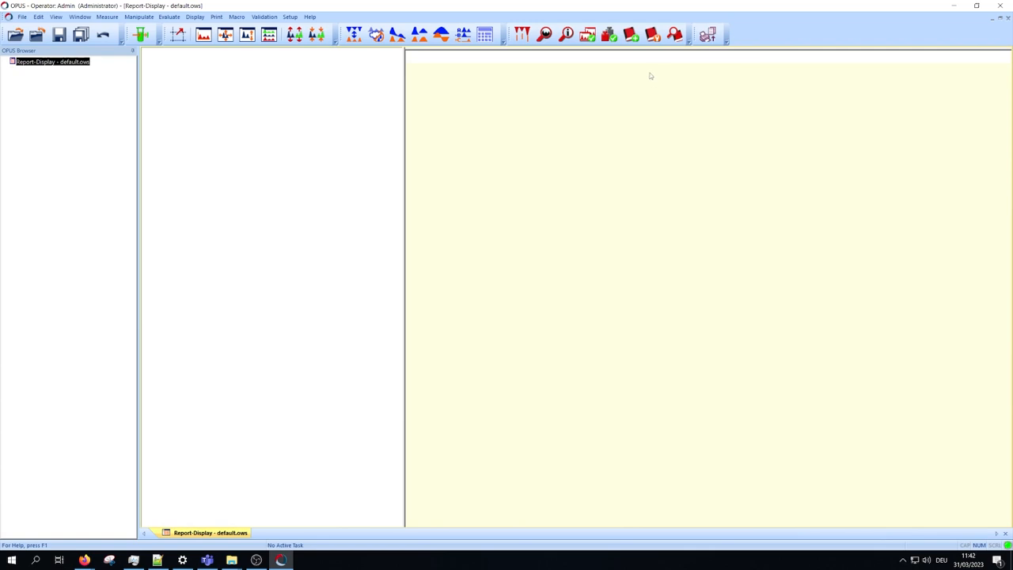
{"action": "mouse_move", "coordinate": [653, 50]}
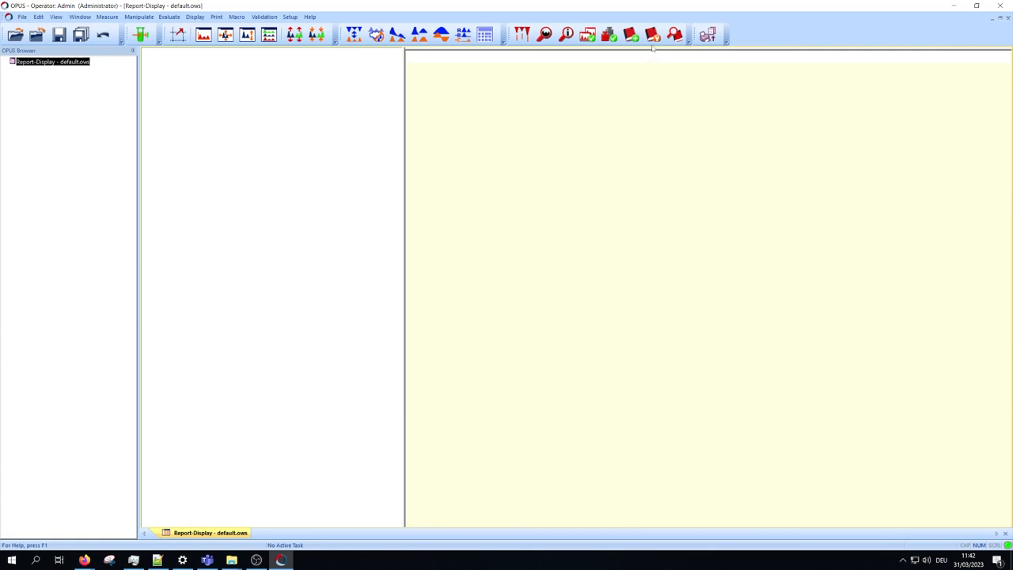
Step: Load tutorial.S01 in Edit Library and review its Information Mask and Add Entries tabs
{"action": "left_click", "coordinate": [652, 35]}
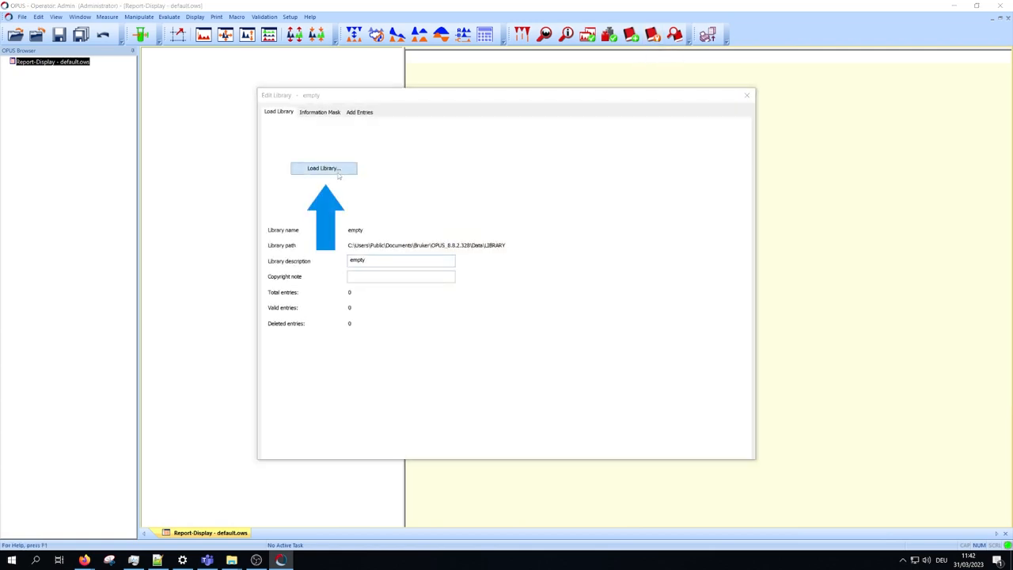
{"action": "left_click", "coordinate": [323, 168]}
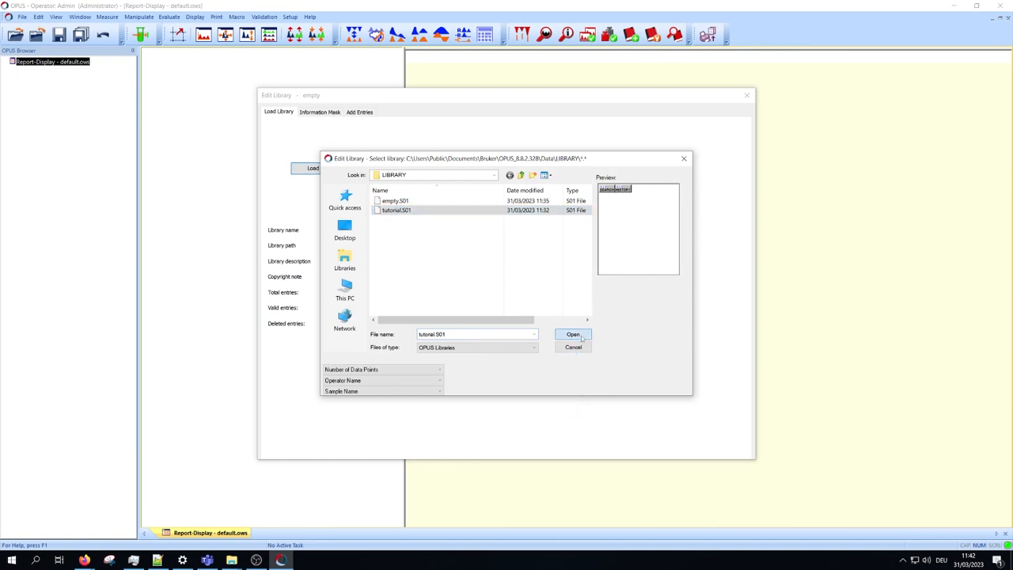
{"action": "left_click", "coordinate": [573, 334]}
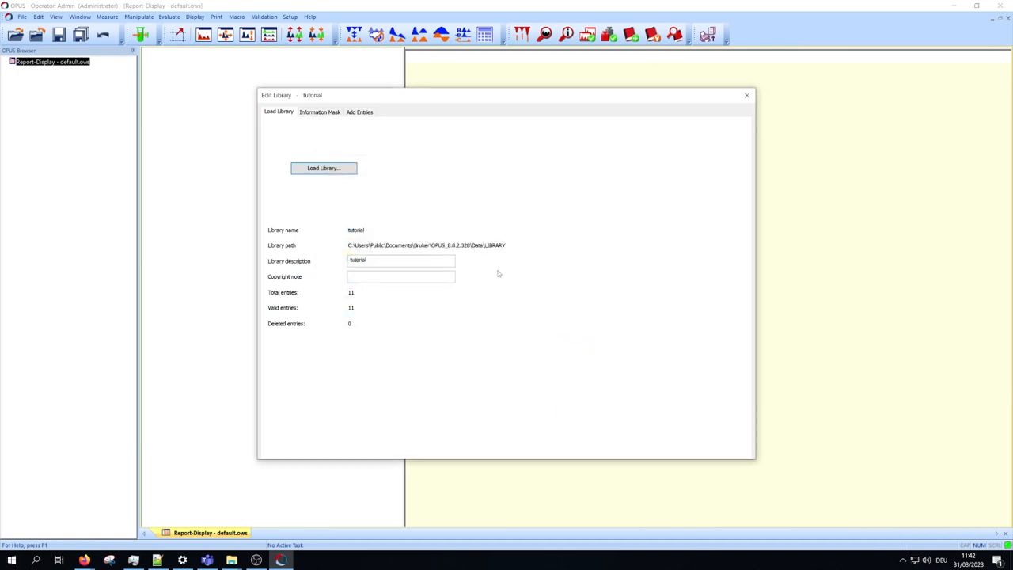
{"action": "mouse_move", "coordinate": [484, 286]}
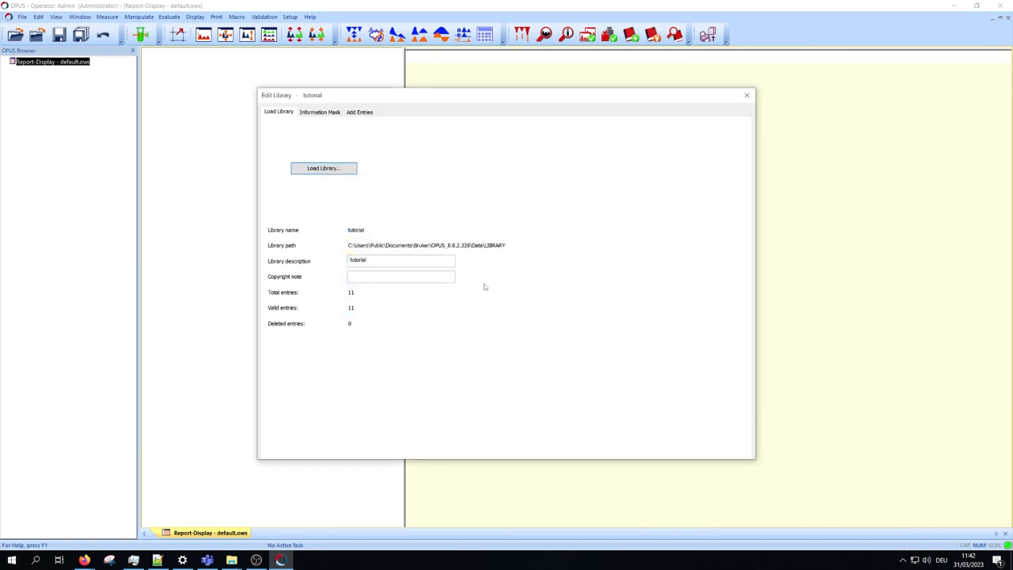
{"action": "left_click", "coordinate": [320, 111]}
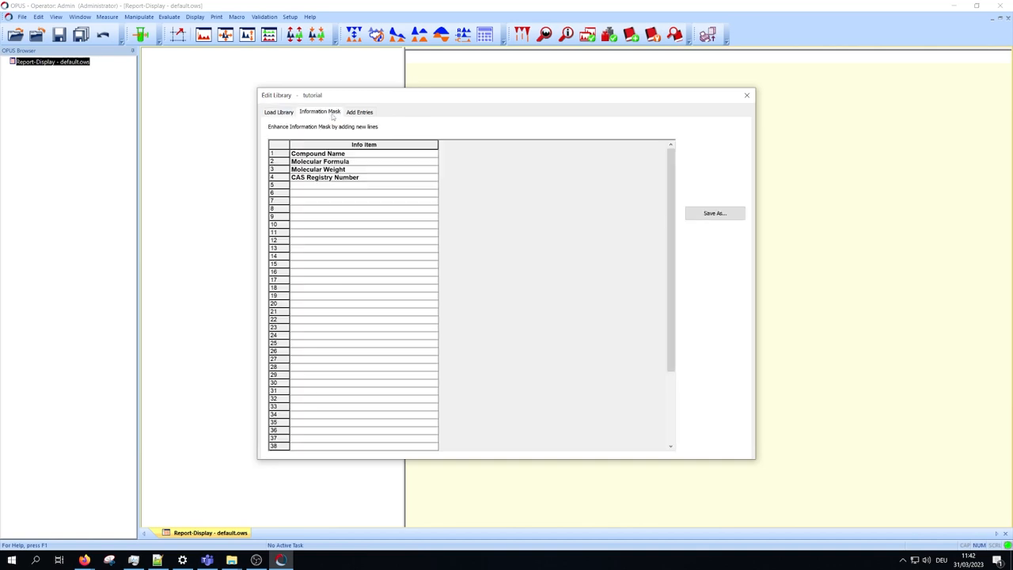
{"action": "left_click", "coordinate": [360, 111]}
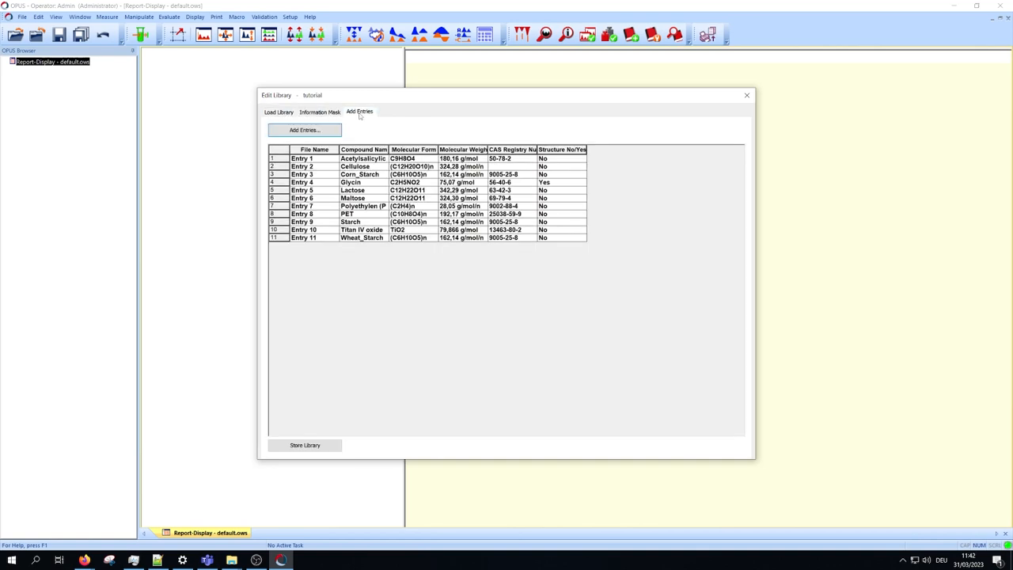